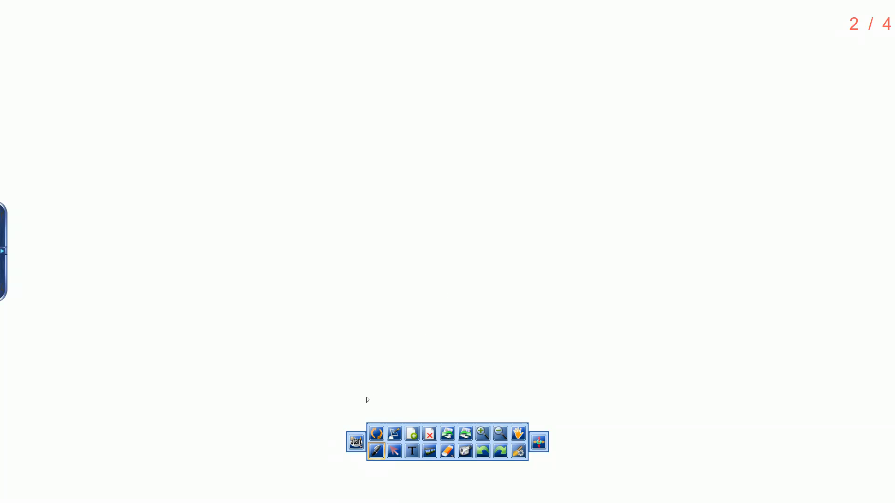
# Open User management from the main menu's Configuration section, showing only Default user
pyautogui.click(356, 442)
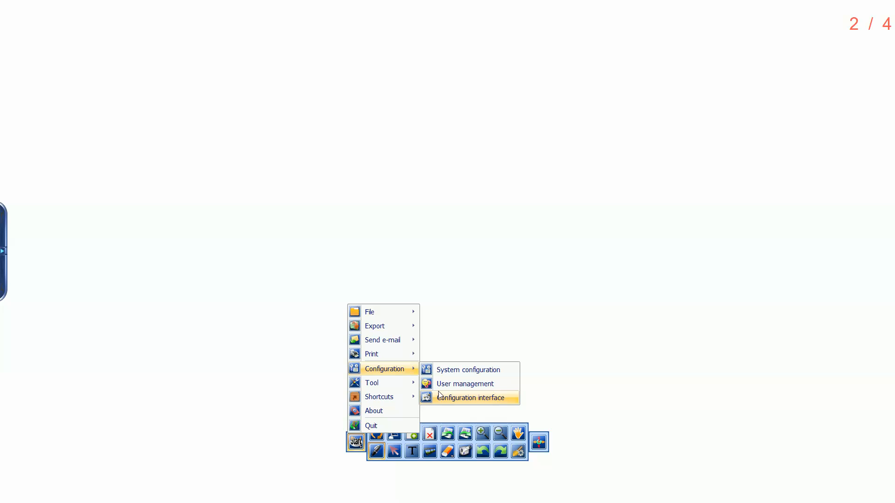
pyautogui.click(465, 384)
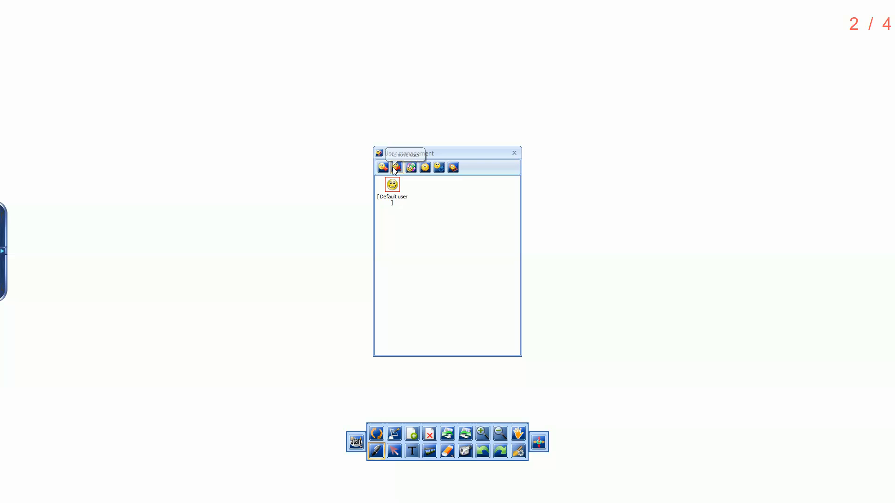
# Add a new user and rename it from Temp to 'Sam'
pyautogui.click(382, 167)
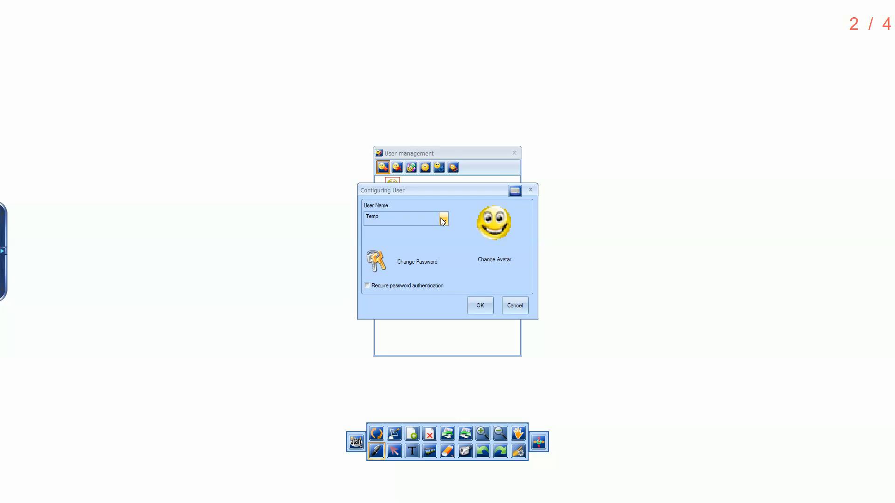
pyautogui.click(443, 219)
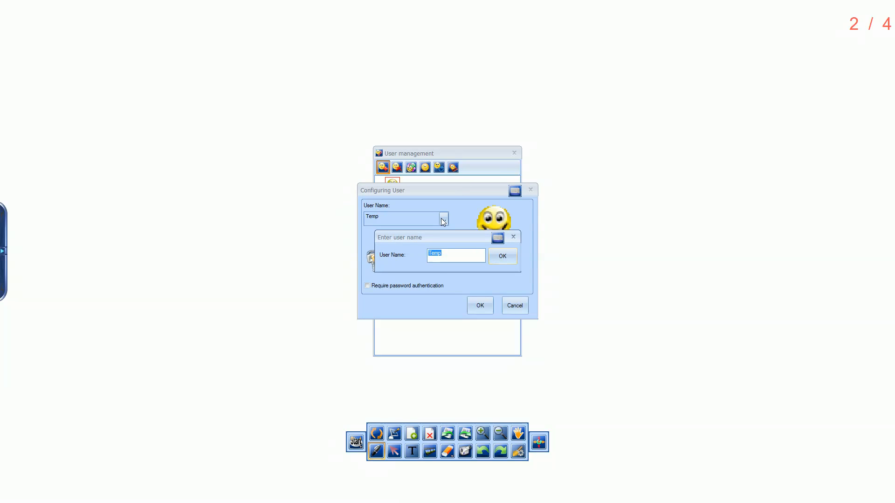
pyautogui.write('Sam')
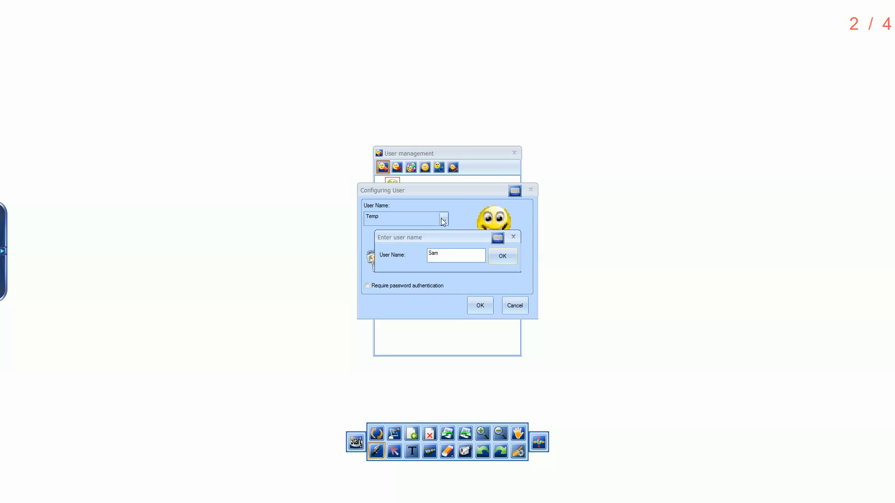
pyautogui.click(501, 256)
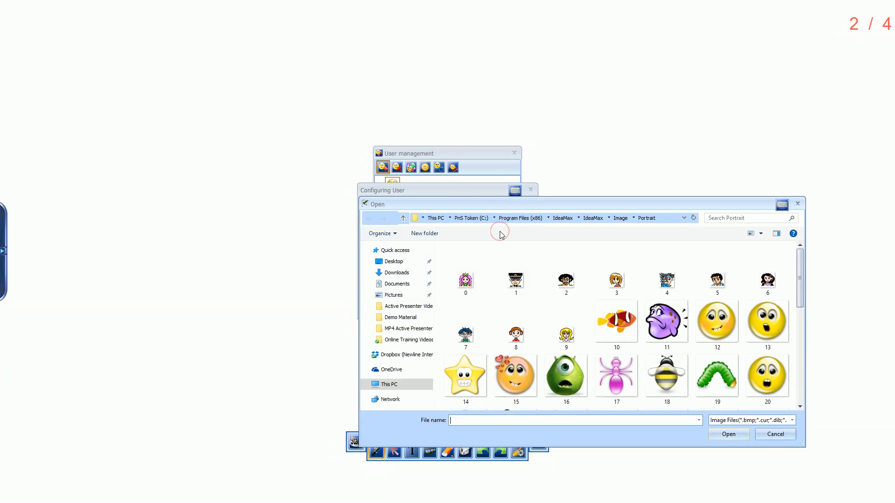
# Set Sam's avatar to cartoon portrait 2 from the Portrait folder
pyautogui.click(565, 280)
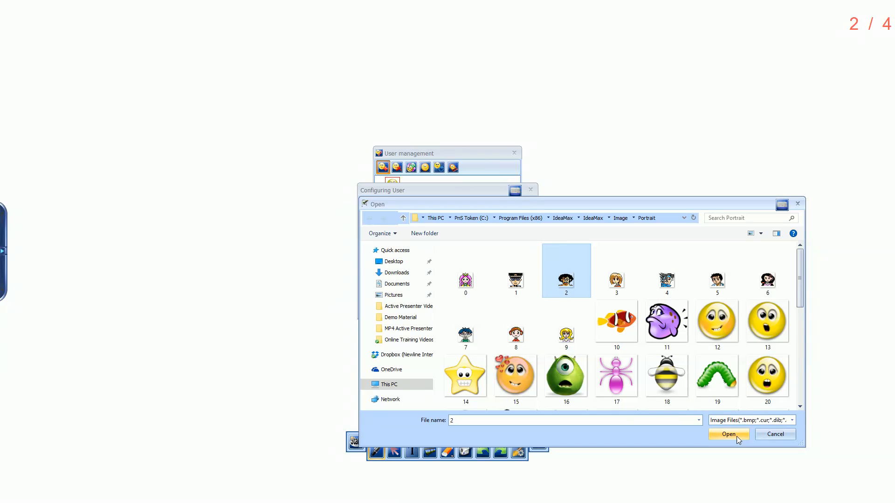
pyautogui.click(728, 434)
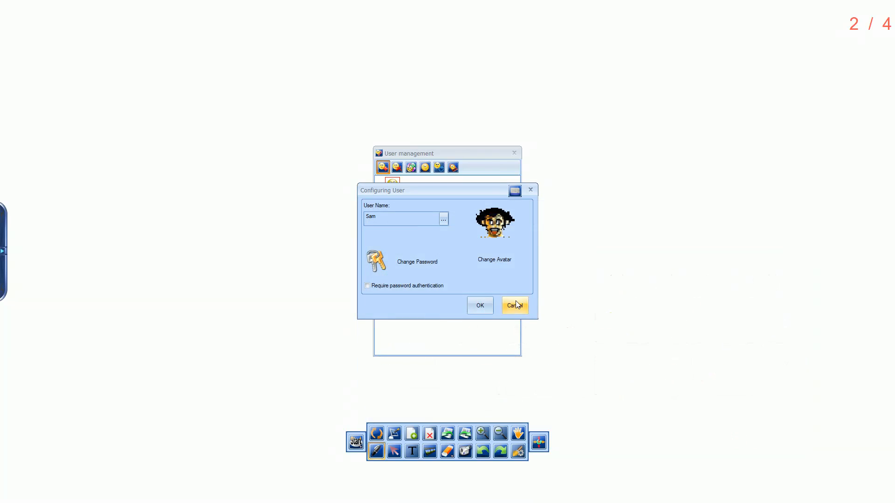
pyautogui.moveTo(479, 305)
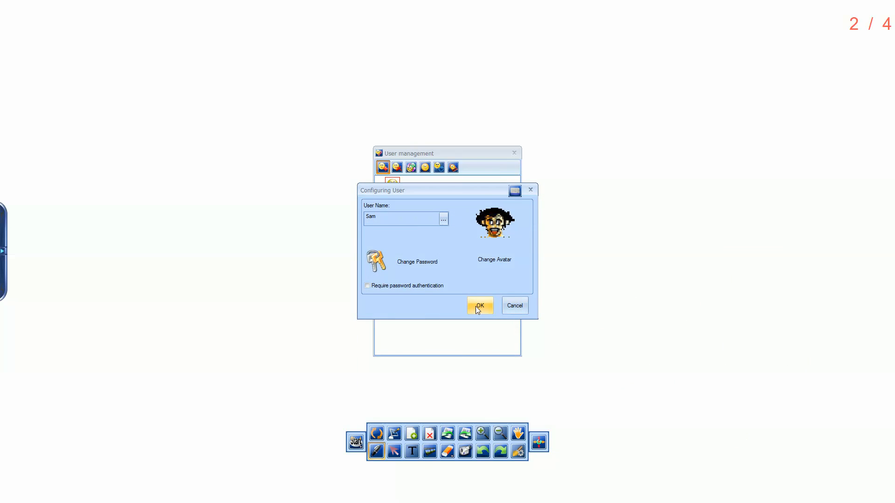
# Confirm the Configuring User dialog to save Sam to the user list
pyautogui.click(479, 306)
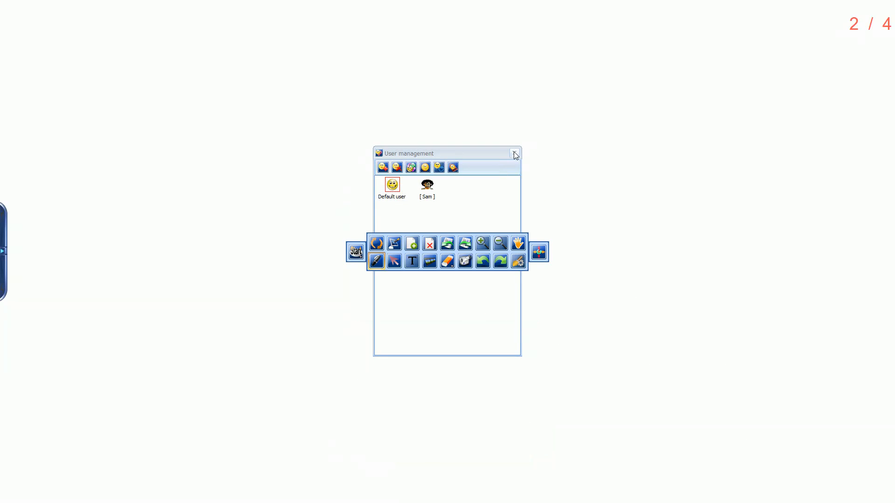